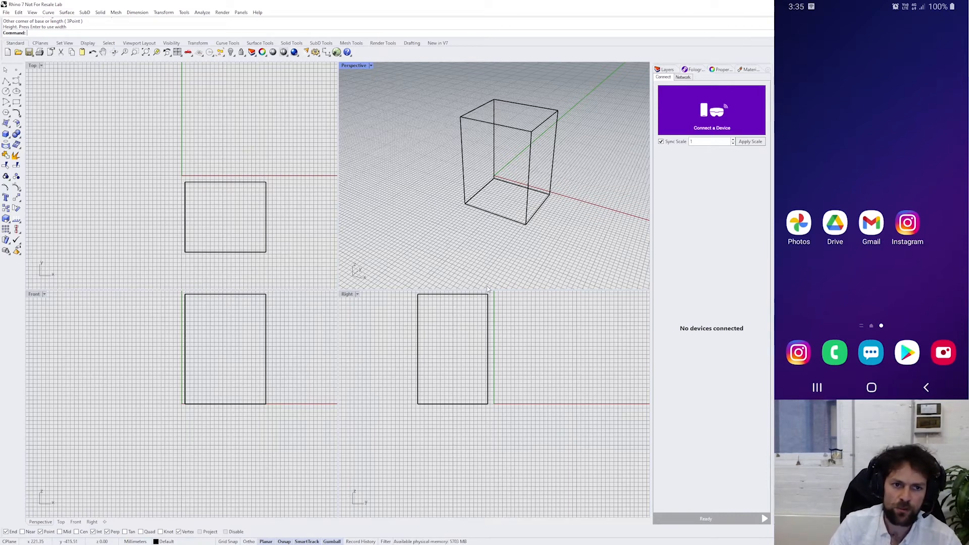
pyautogui.moveTo(486, 271)
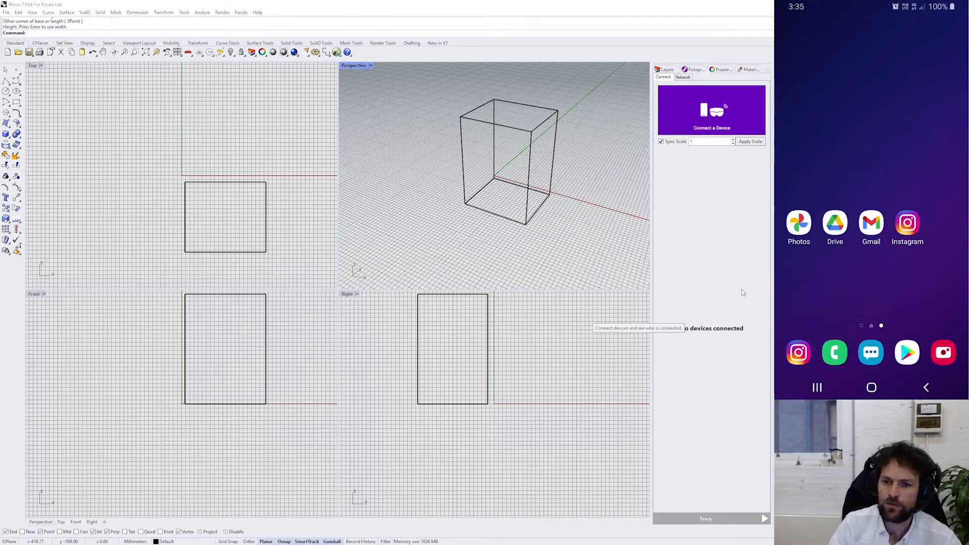
pyautogui.moveTo(731, 208)
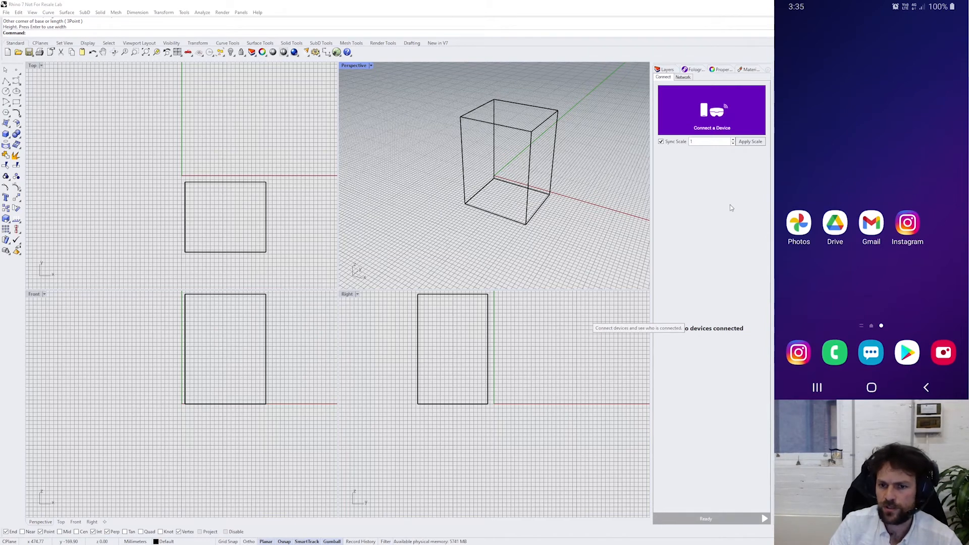